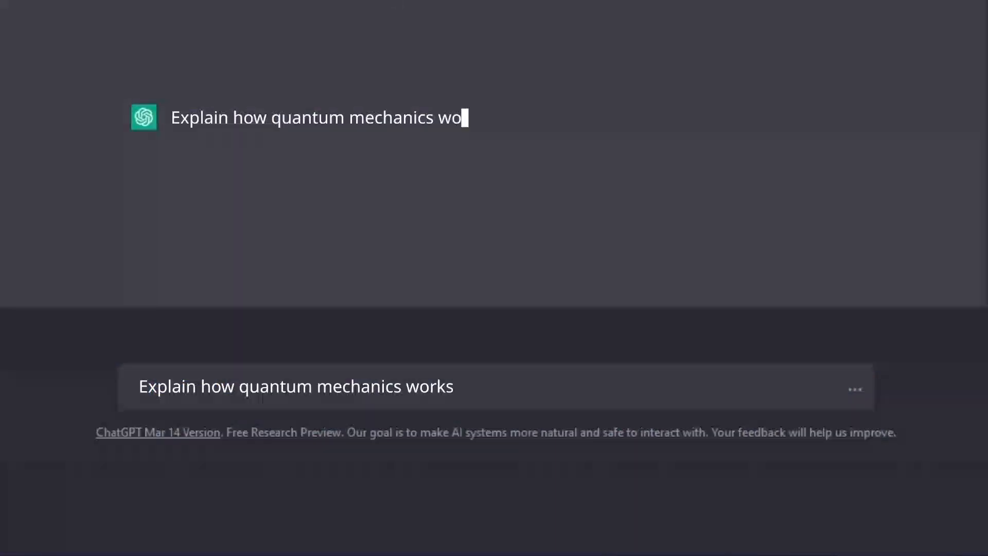
# Type text about quantum mechanics working according to the Schrödinger equation into ChatGPT
pyautogui.write('rks')
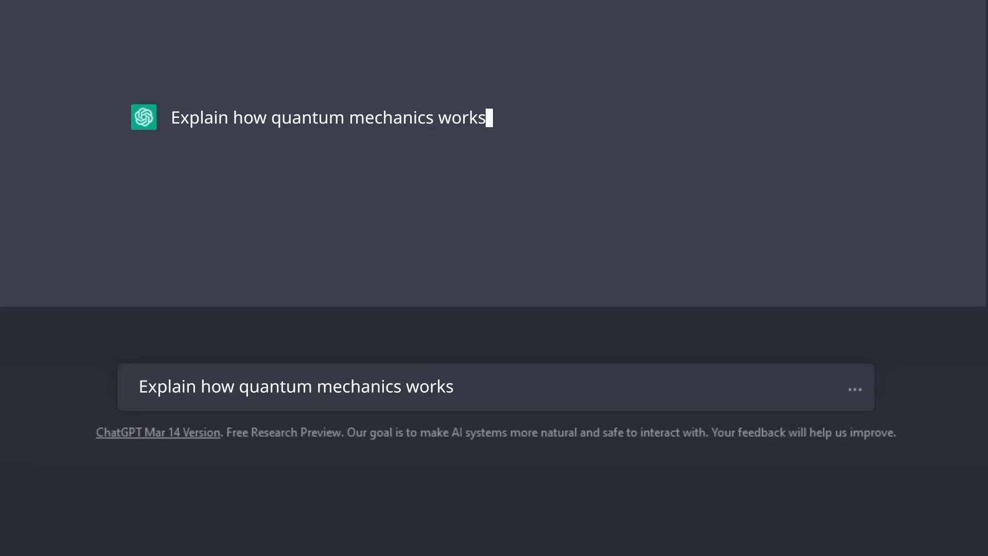
pyautogui.write('according to the Schr')
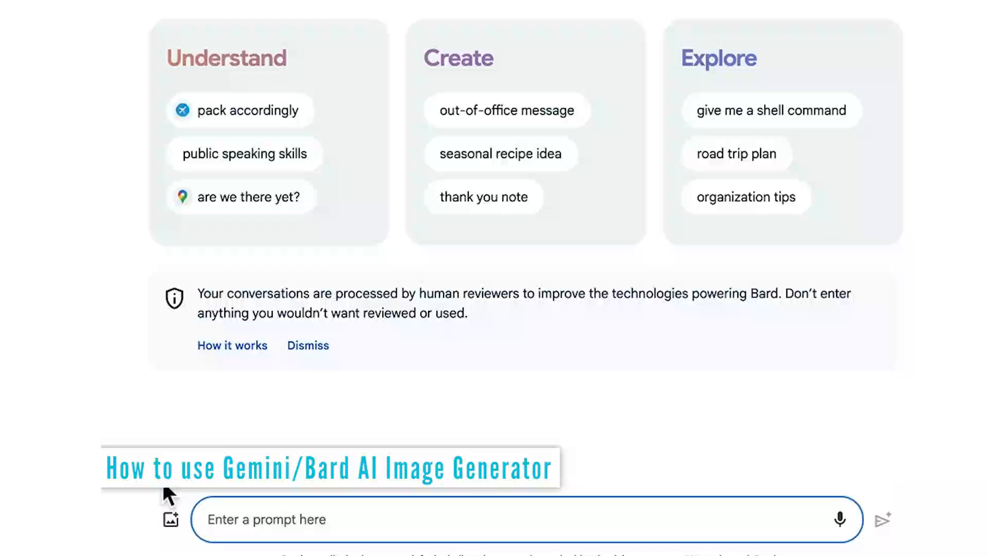
# Start typing 'create an image o…' into the Bard prompt field
pyautogui.write('create an image o')
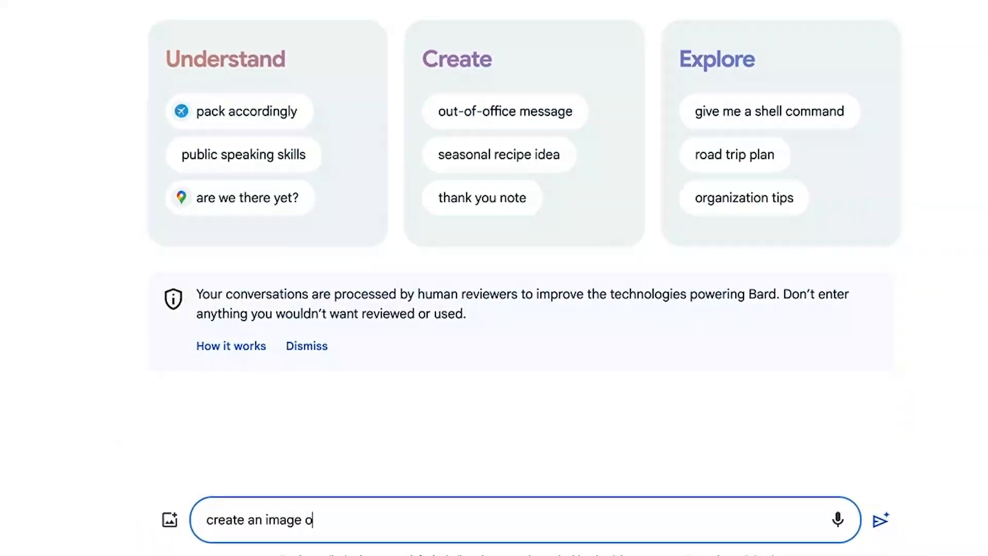
pyautogui.click(880, 519)
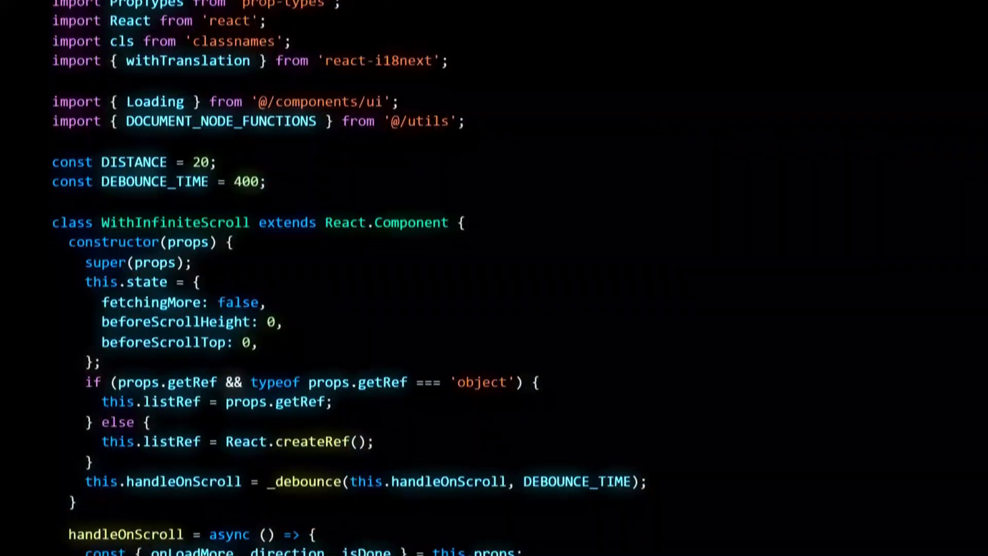
pyautogui.scroll(-3)
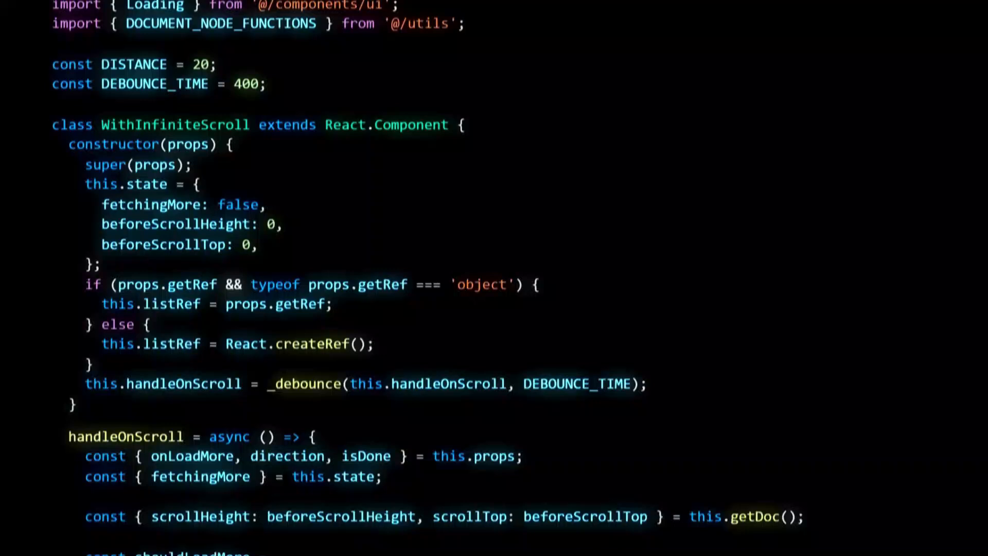
pyautogui.scroll(-3)
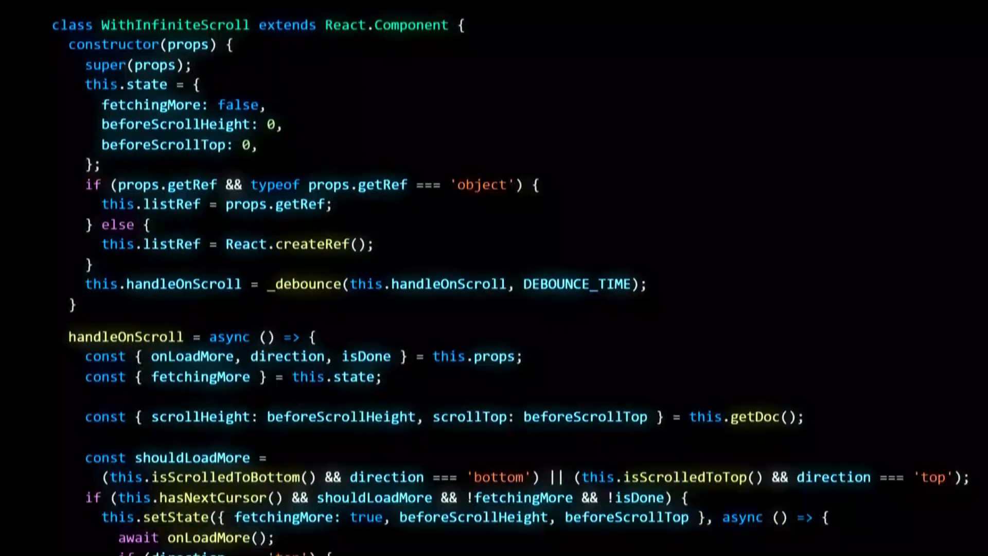
pyautogui.scroll(-3)
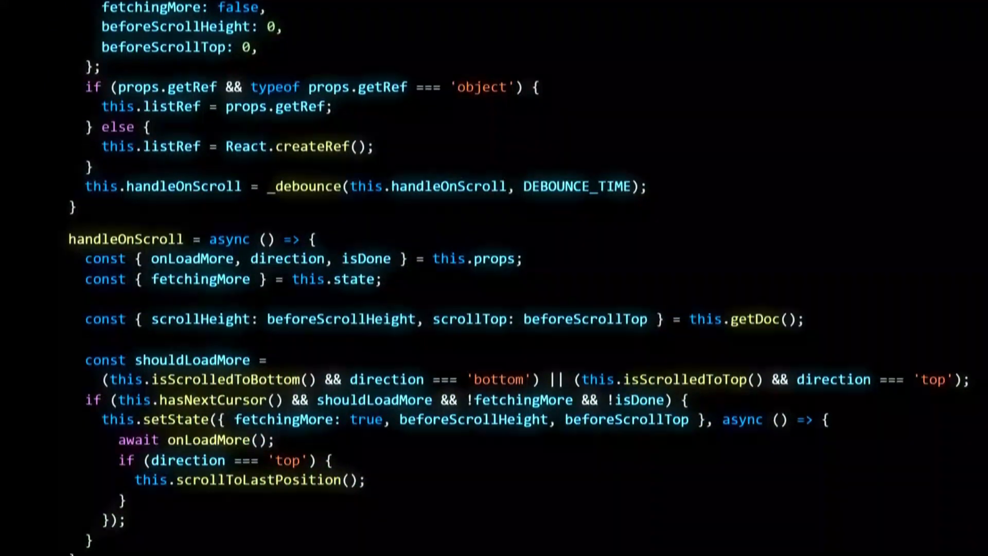
pyautogui.scroll(-3)
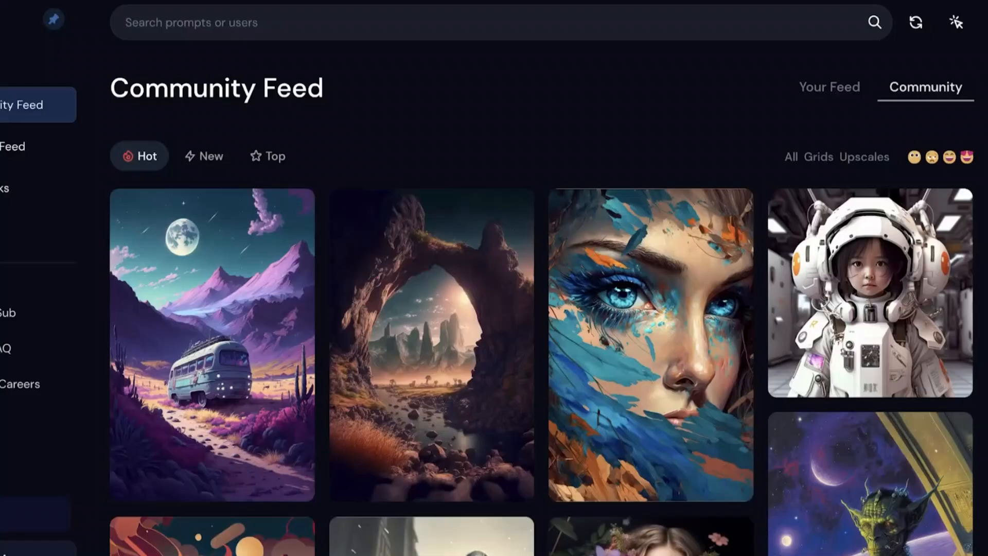
pyautogui.scroll(-3)
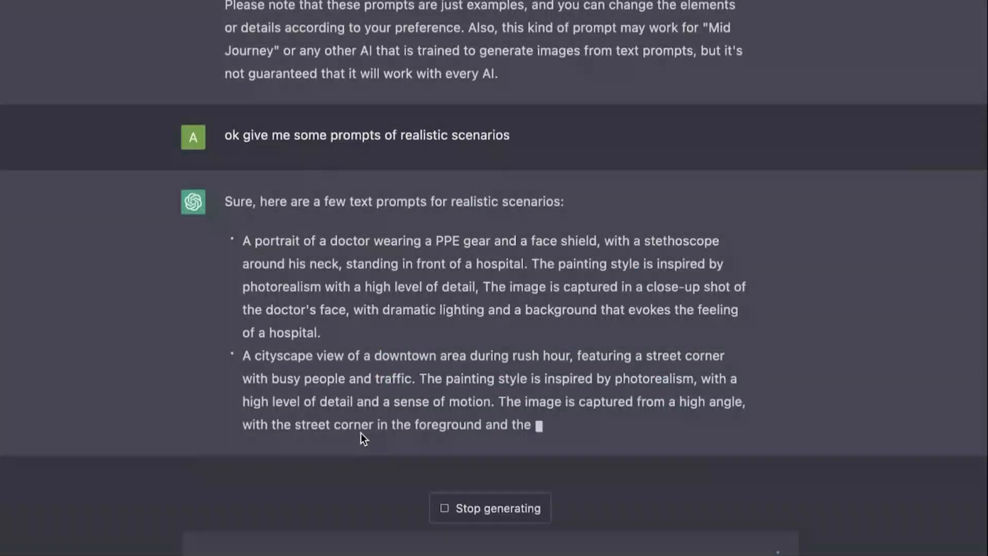
# Scroll down to follow ChatGPT's reply as it adds the beach seascape prompt
pyautogui.scroll(-3)
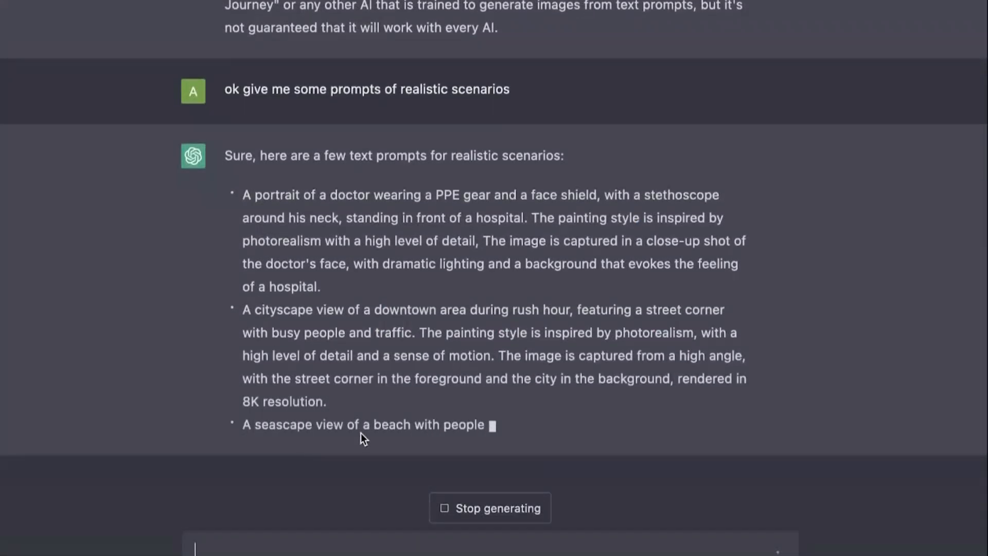